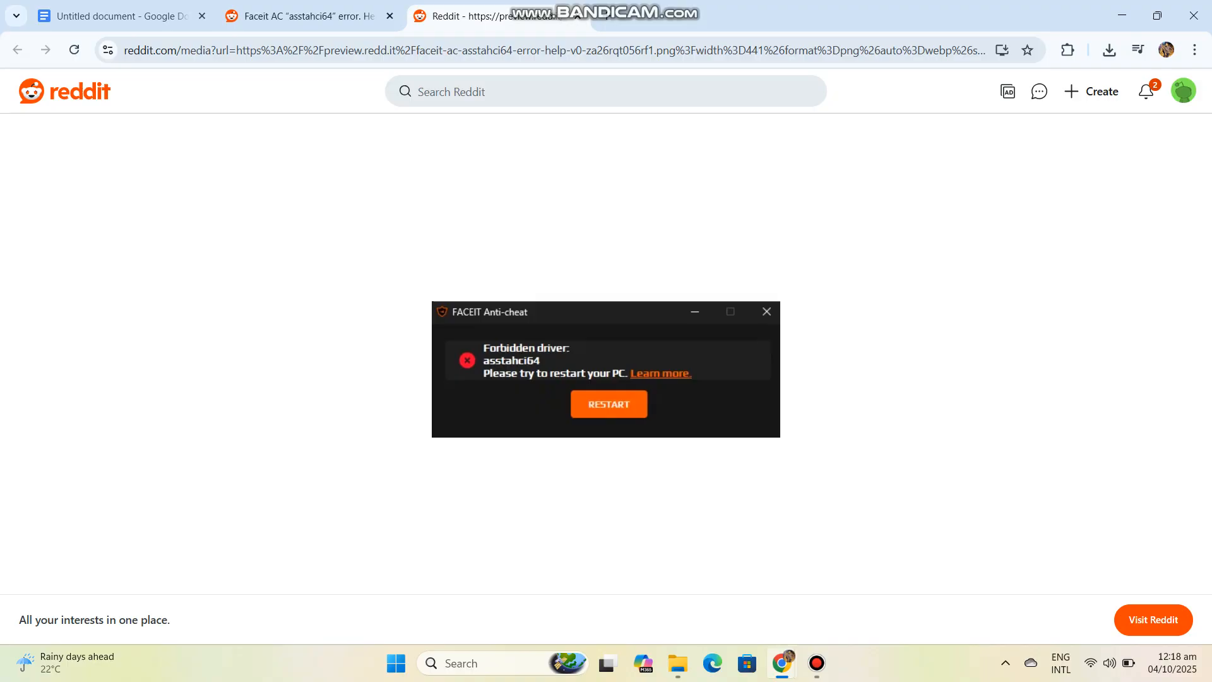
Return from the enlarged error image to the r/FACEITcom 'asstahci64' help post.
left_click(301, 16)
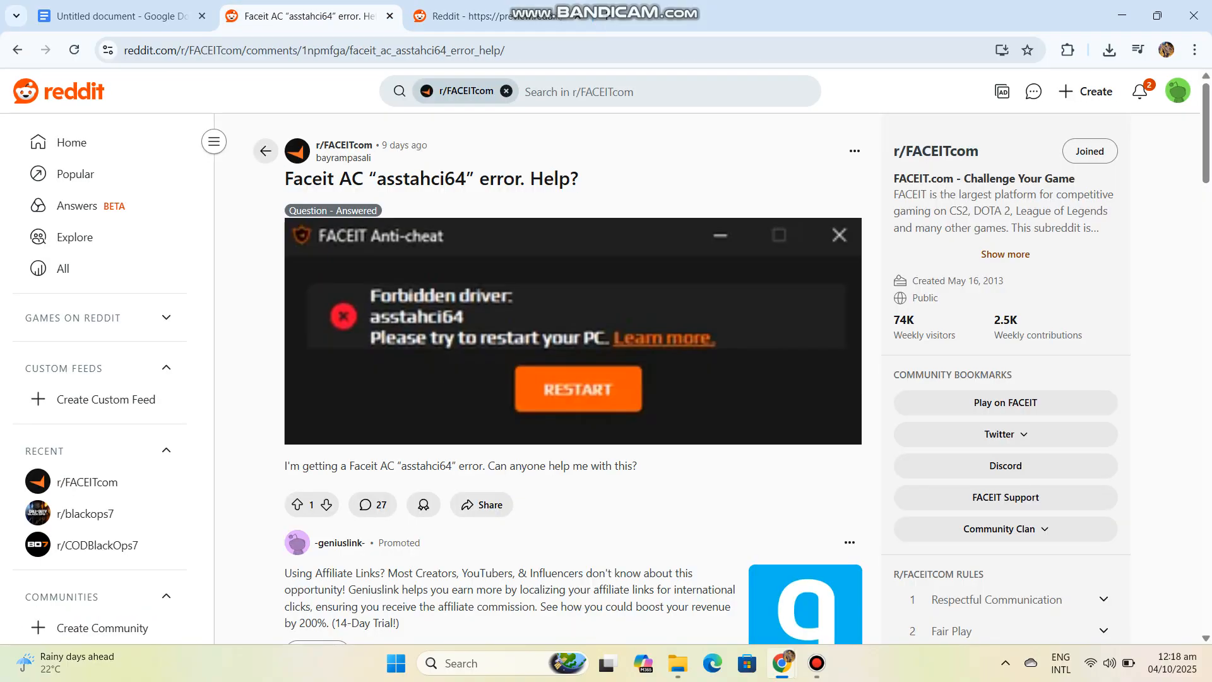
scroll("down", 3)
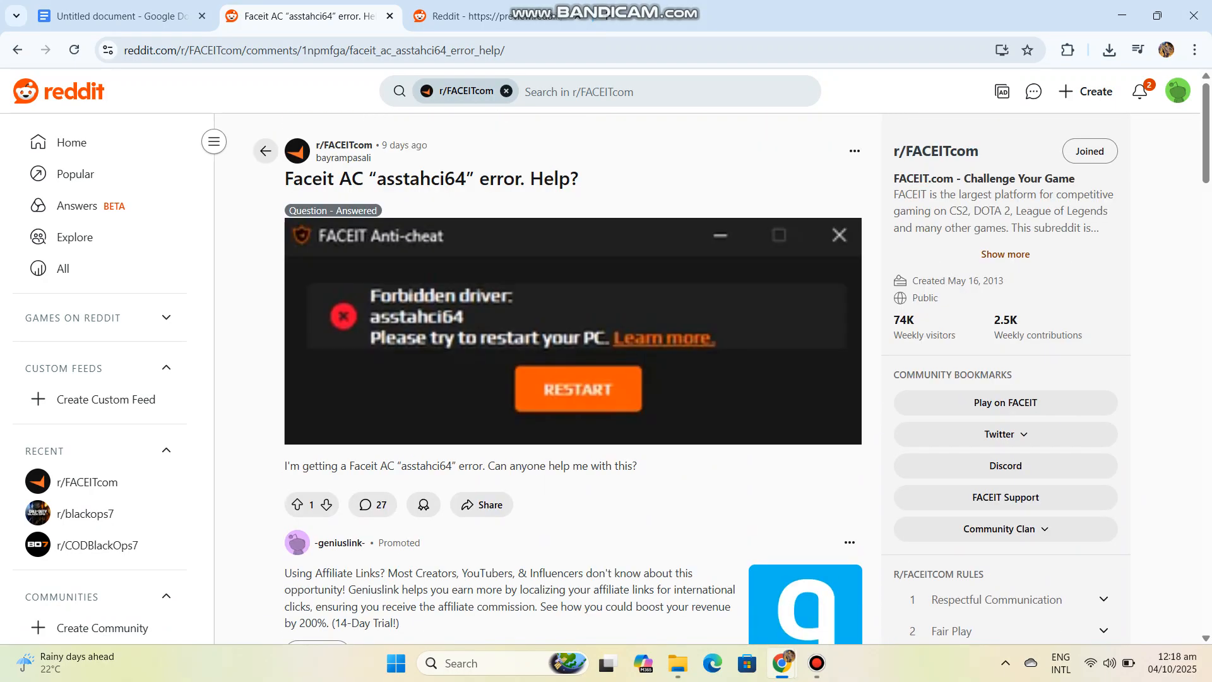
From the notes, launch Device Manager, expand Display adaptors and start updating the Intel UHD Graphics 620 driver.
left_click(116, 15)
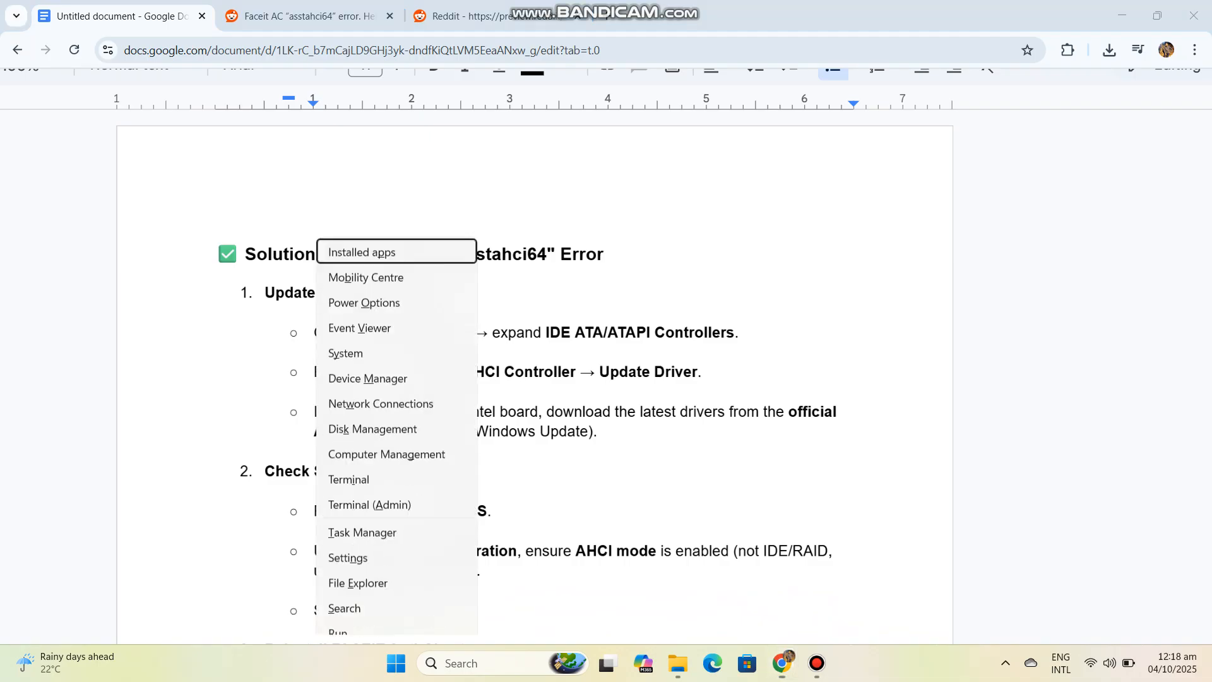
left_click(368, 379)
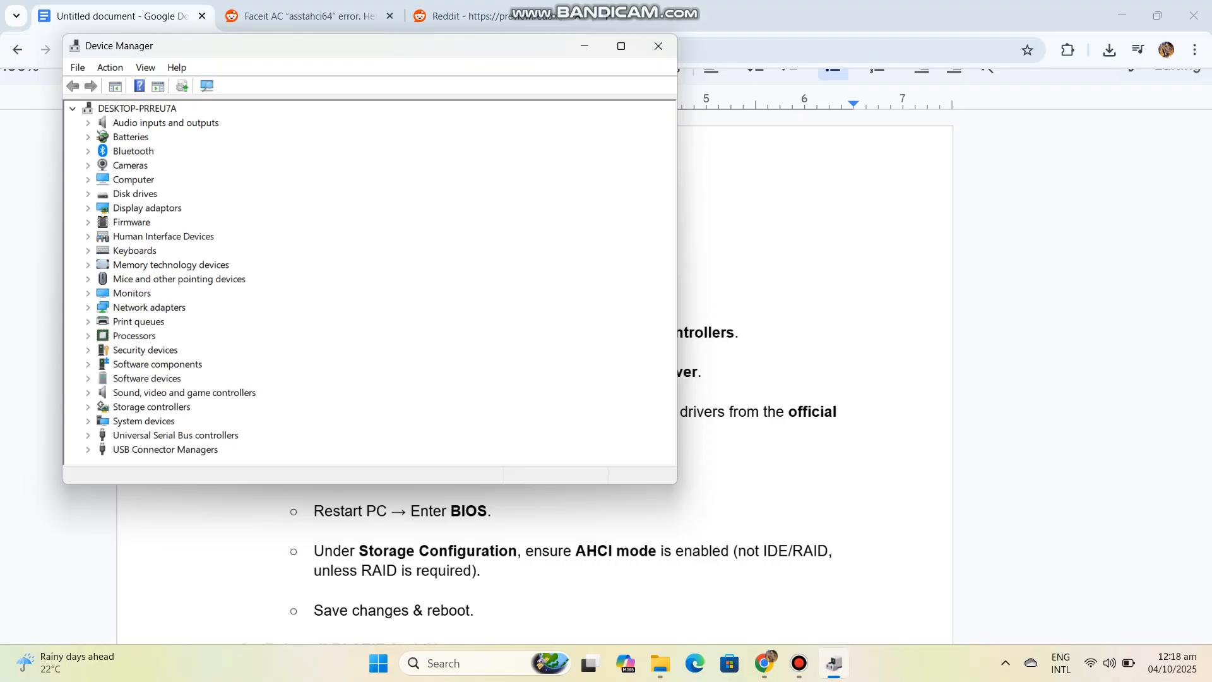
left_click(145, 207)
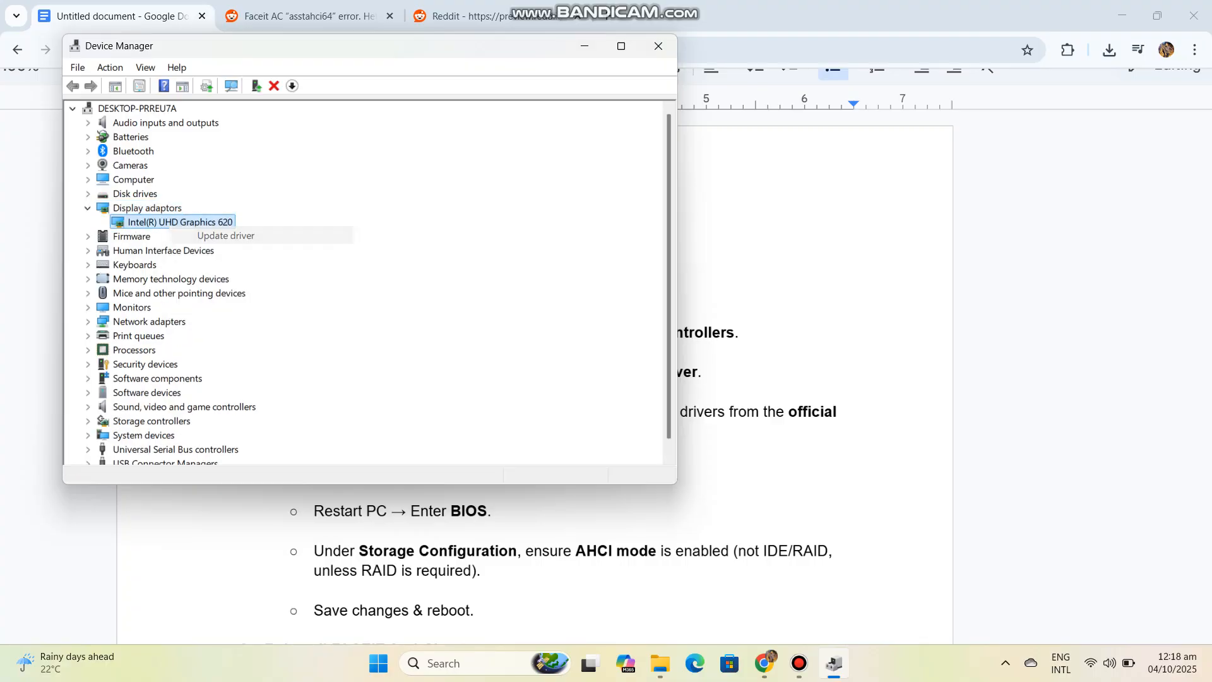
left_click(225, 235)
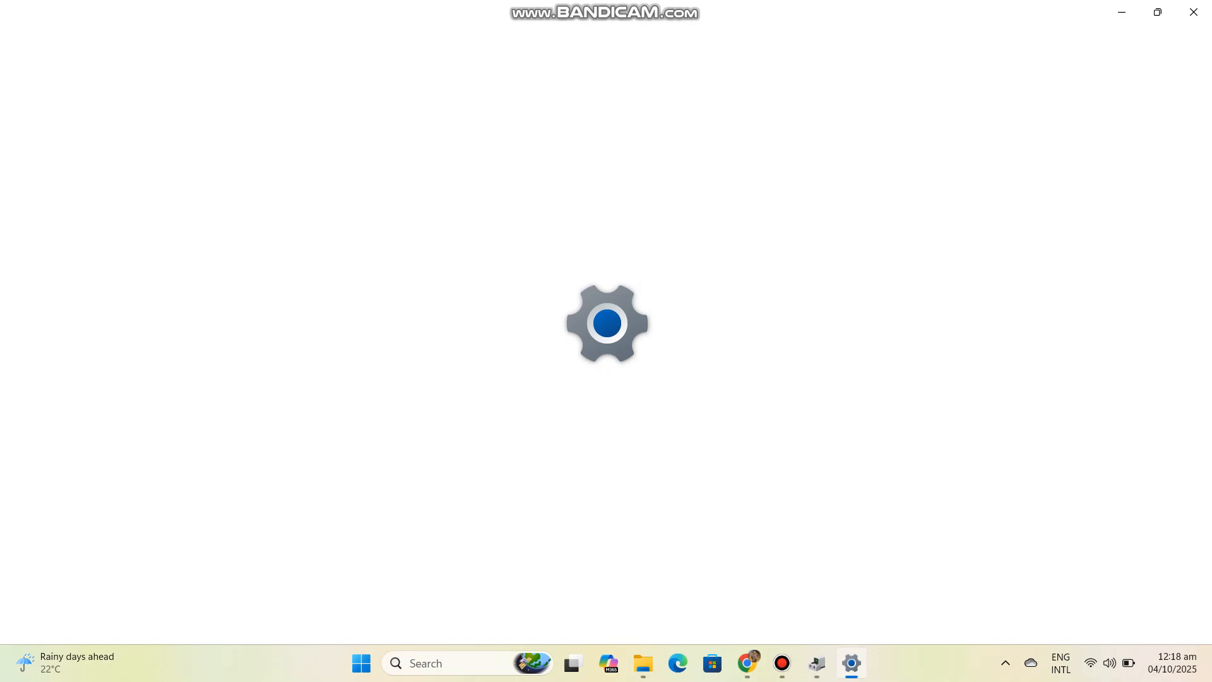
Run Check for updates in Windows Update, confirming the system is up to date.
left_click(850, 663)
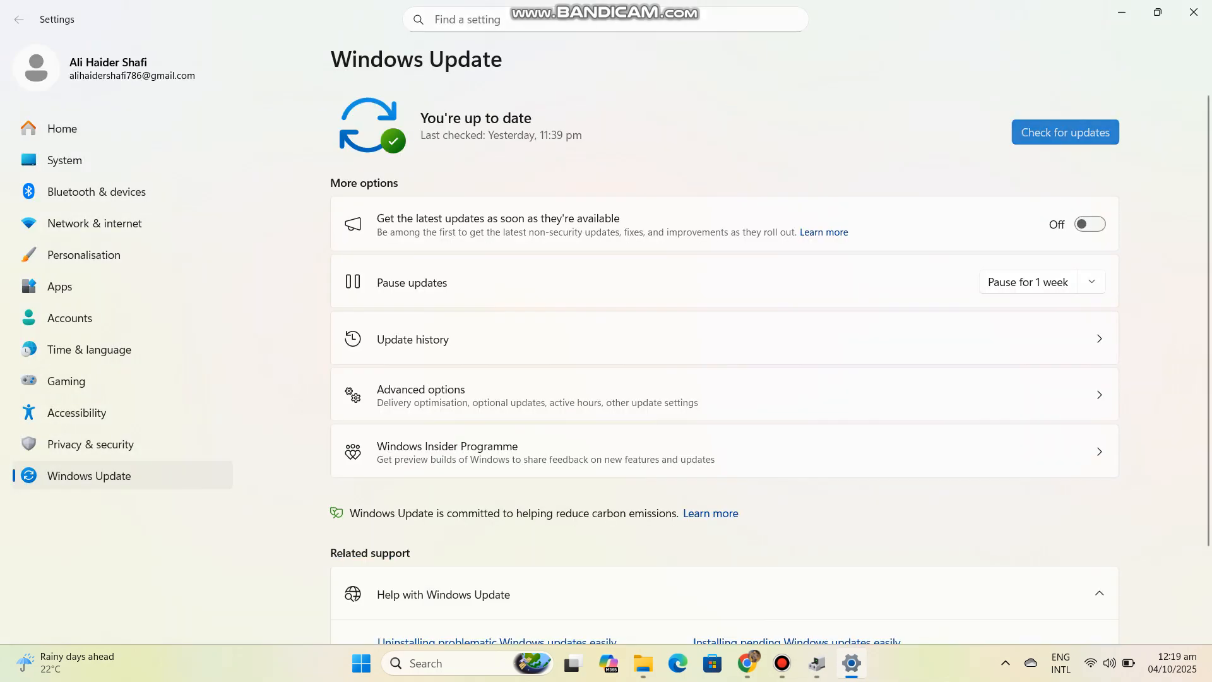
left_click(1065, 132)
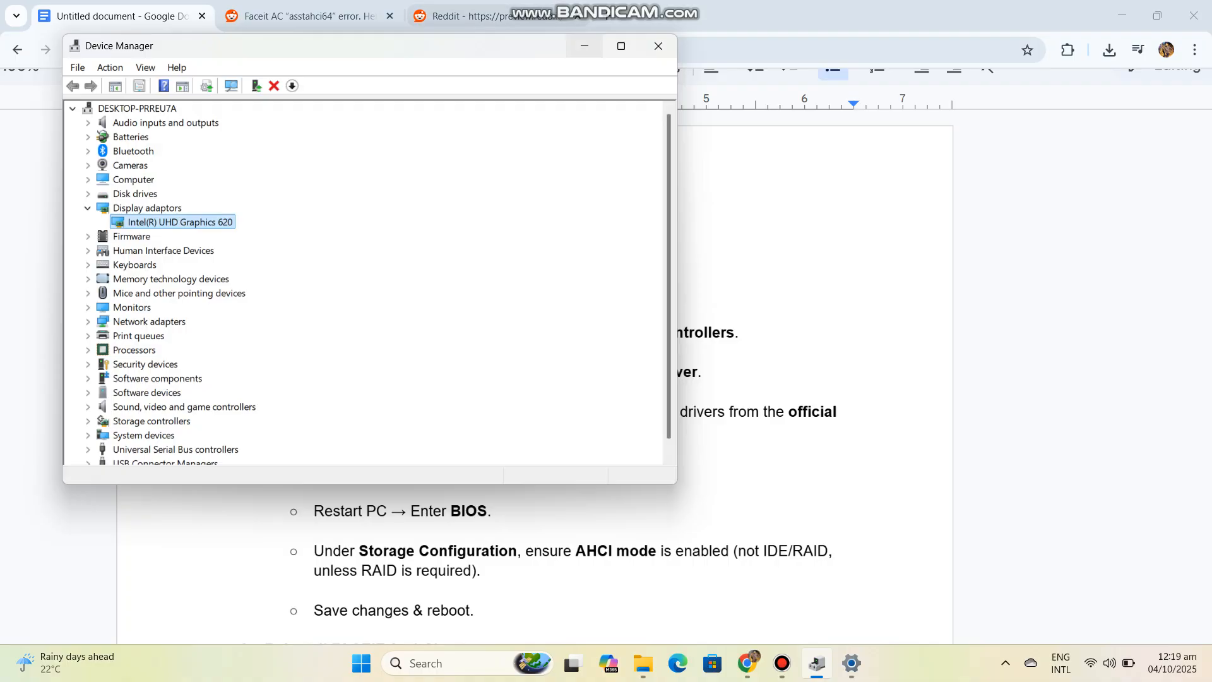
Leave Device Manager for the notes at step 4, the verifier /query unsigned-drivers check.
left_click(658, 45)
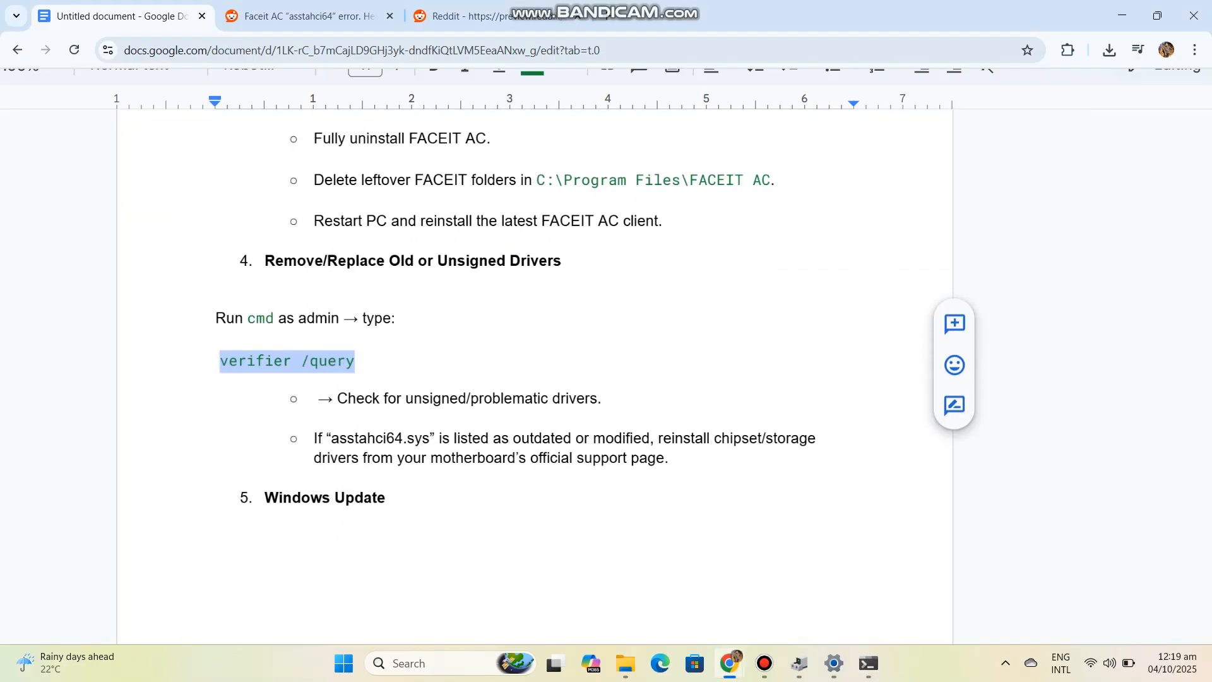
Reach step 6 Clean Boot Test, run msconfig's Services list, then return to the notes.
scroll("down", 3)
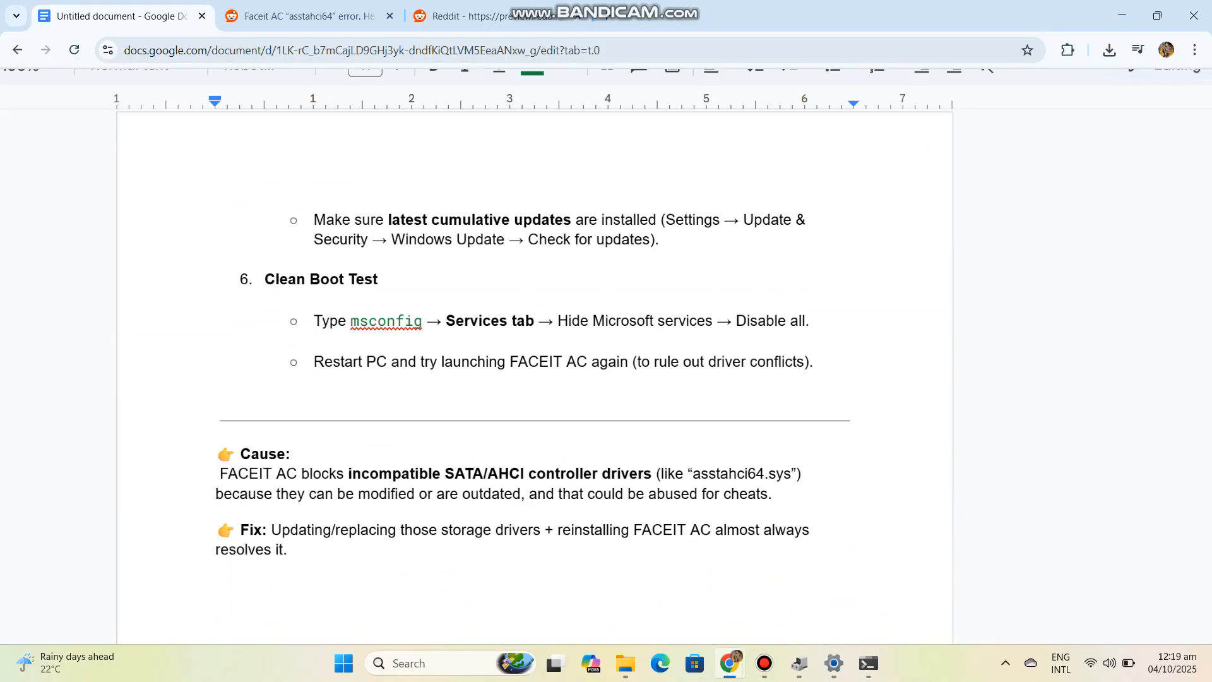
left_click(386, 321)
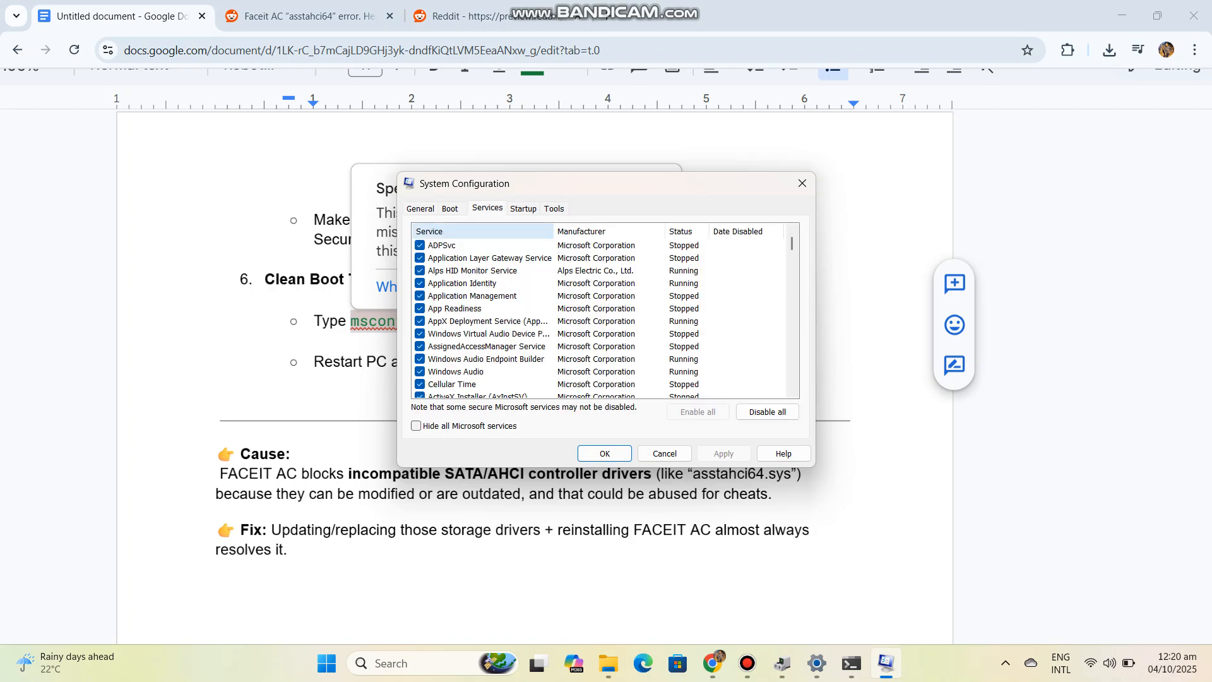
left_click(416, 425)
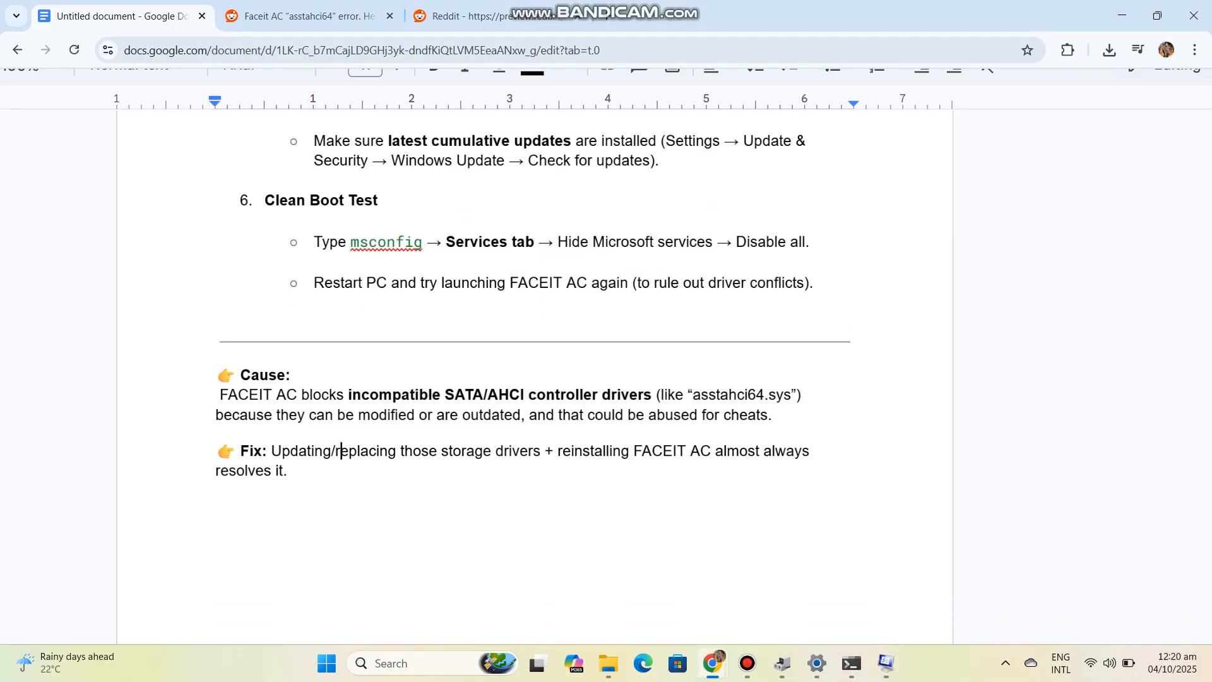
Highlight the Fix paragraph from 'Fix:' through 'resolves it.' about storage drivers and reinstalling FACEIT AC.
scroll("down", 3)
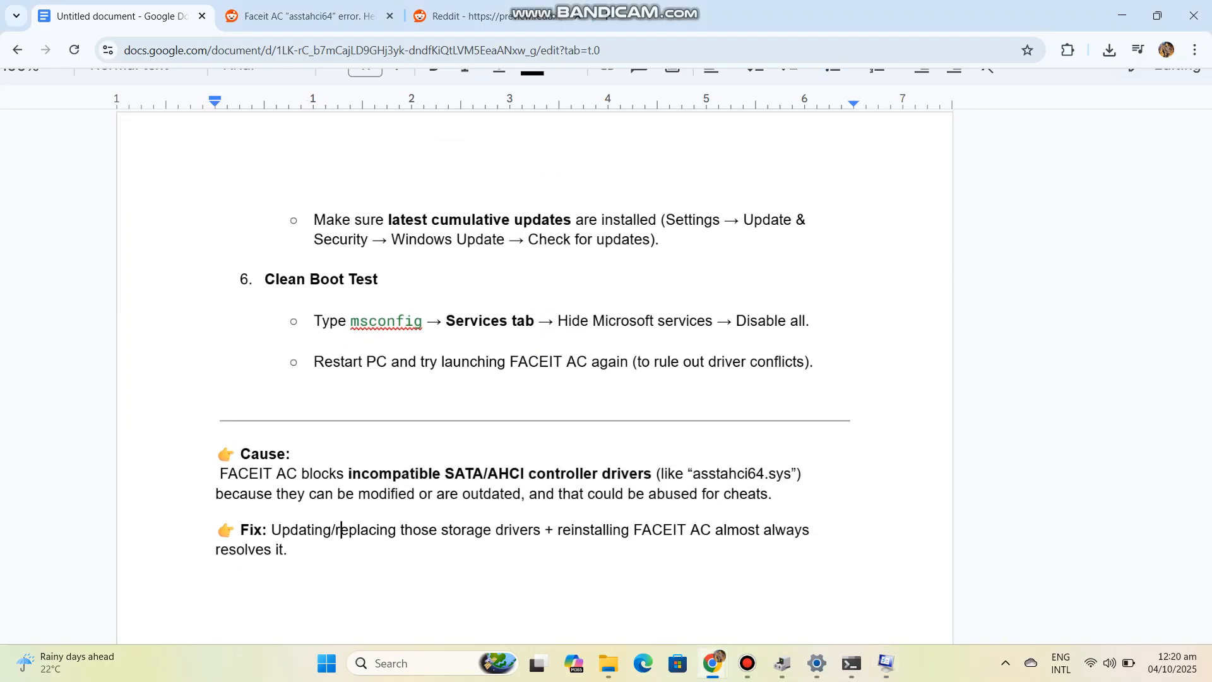
left_click_drag(217, 529, 334, 530)
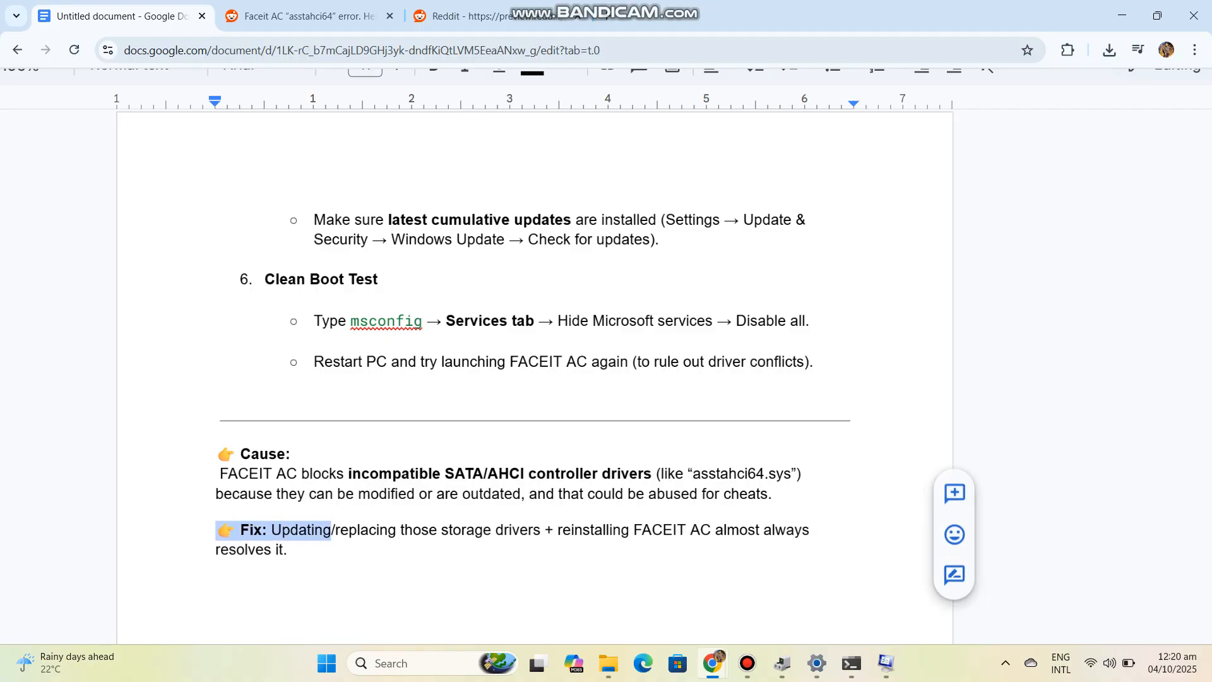
left_click_drag(334, 530, 638, 529)
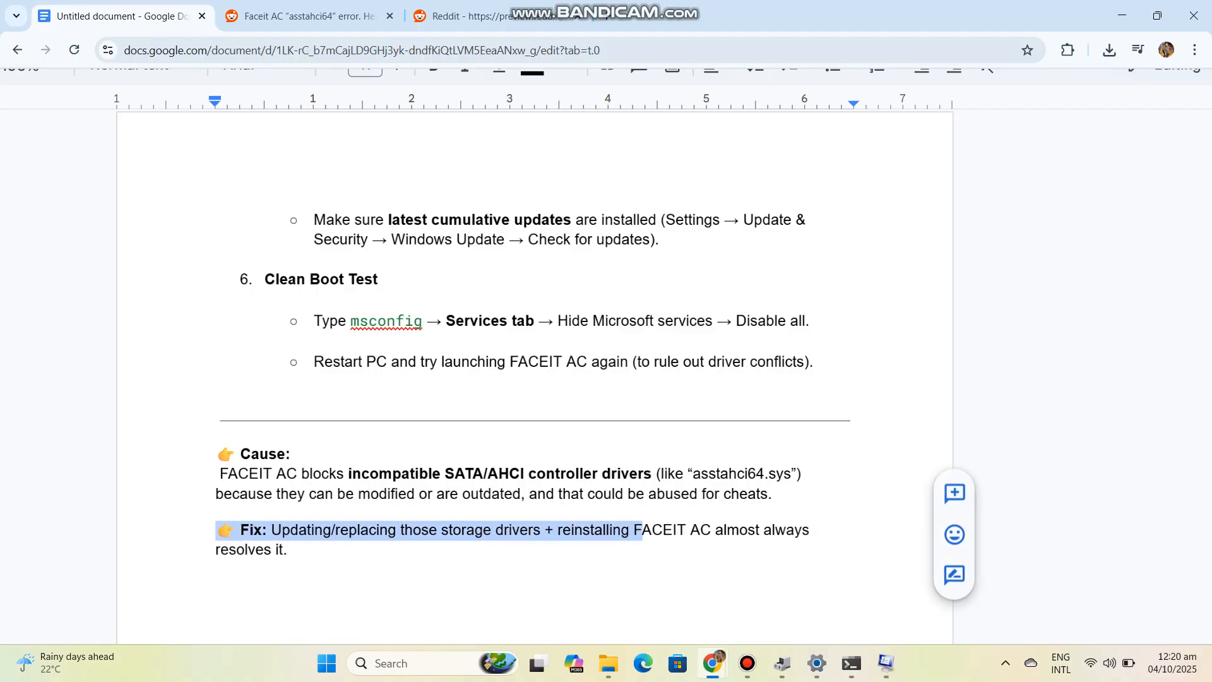
left_click_drag(634, 530, 288, 550)
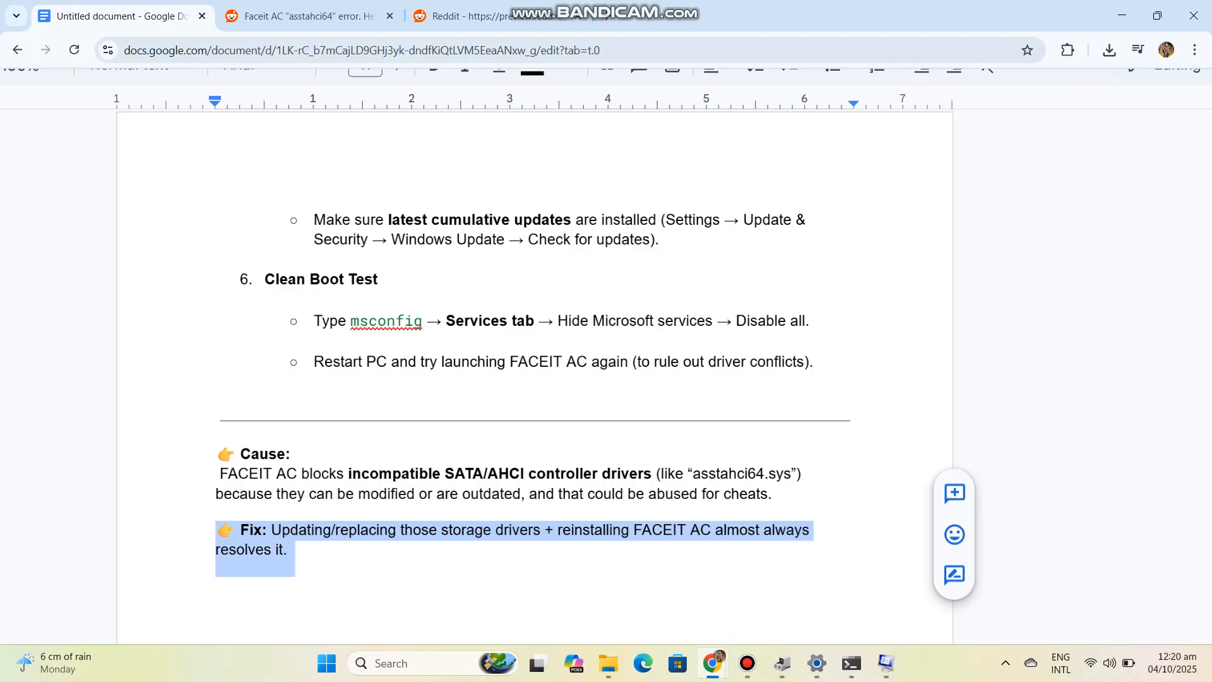